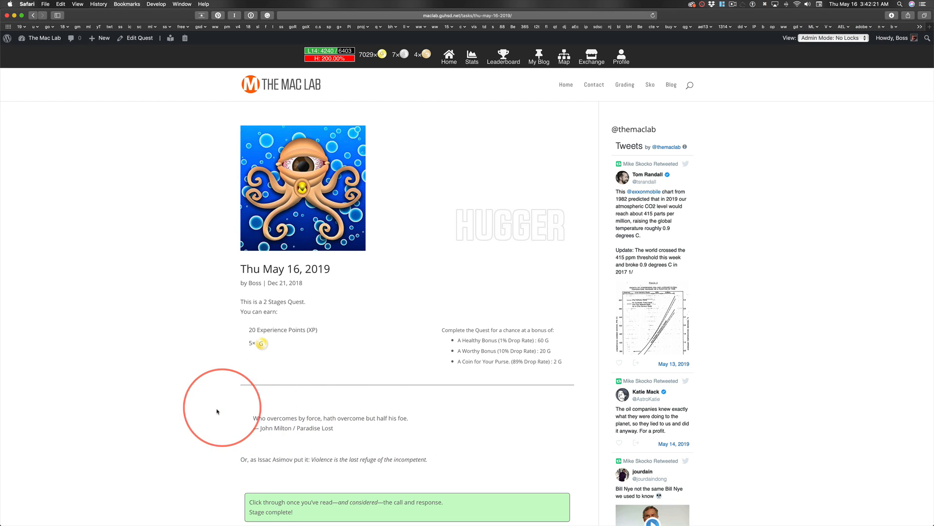
pyautogui.moveTo(201, 418)
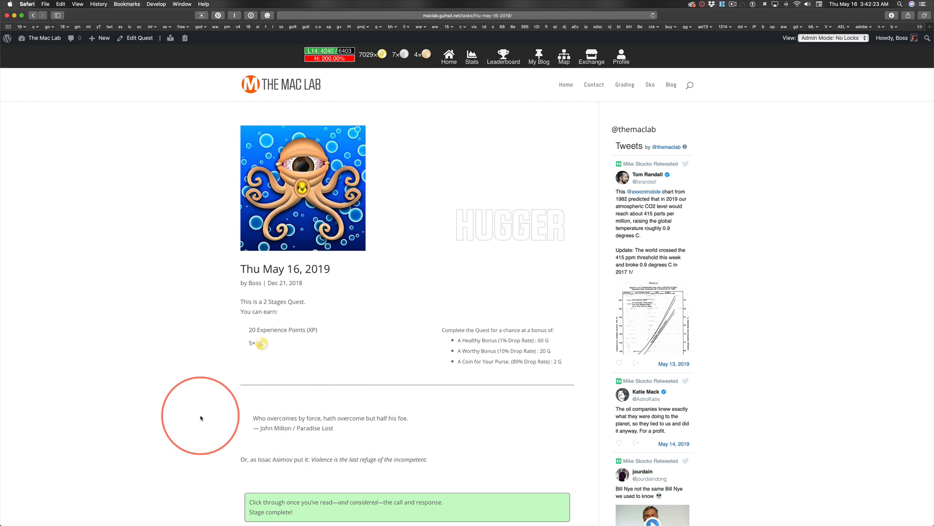
pyautogui.moveTo(327, 476)
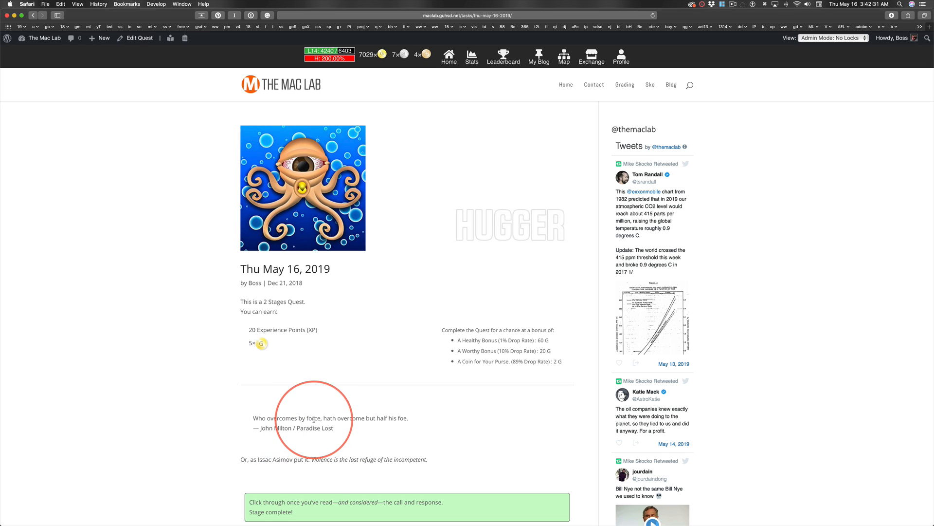
pyautogui.moveTo(183, 445)
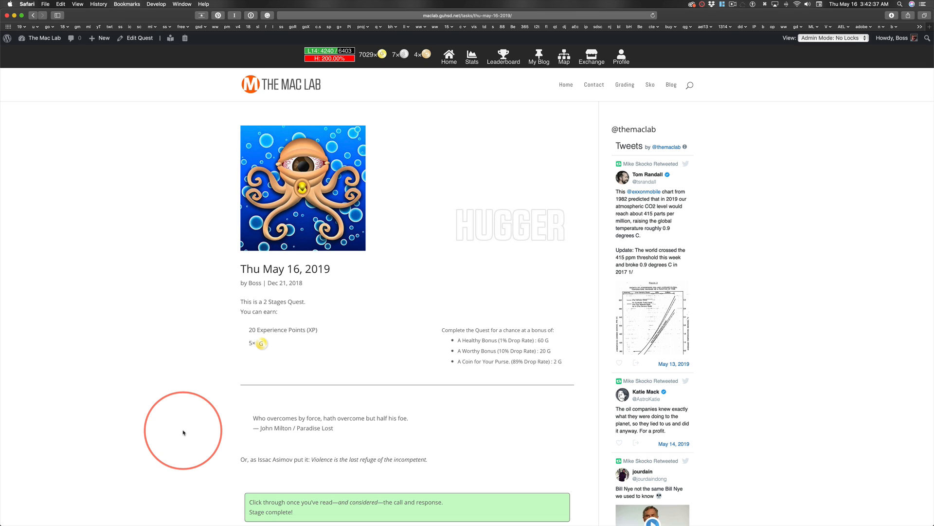
pyautogui.moveTo(295, 429)
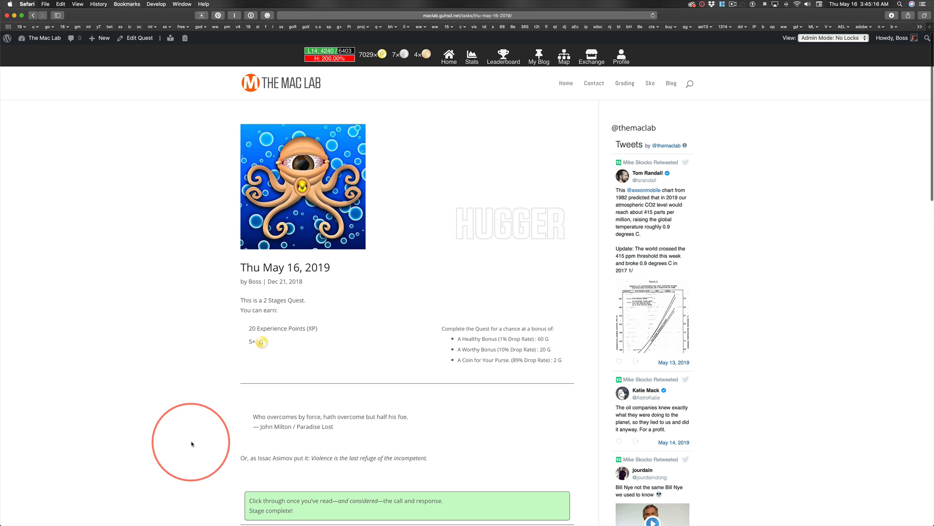
# Scroll down the quest page past the College Credit links to the WebAdvisor videos.
pyautogui.scroll(-3)
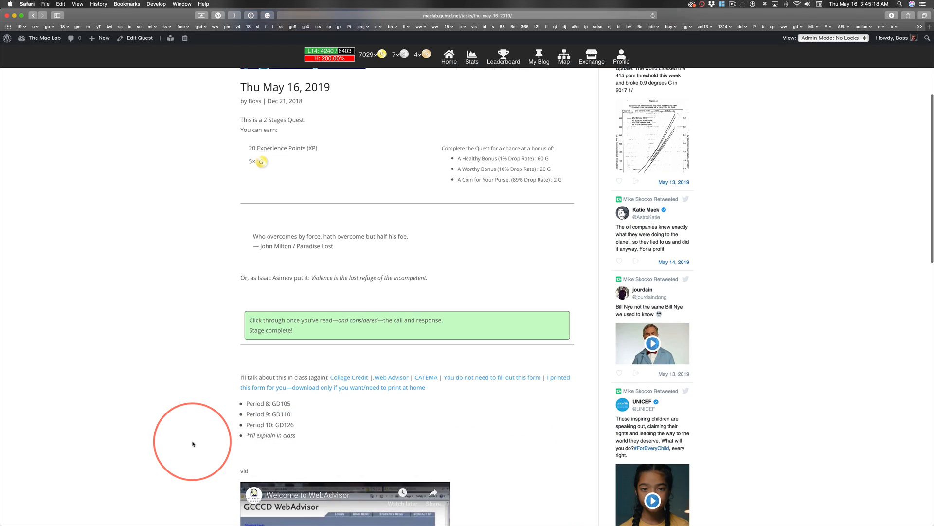
pyautogui.scroll(-3)
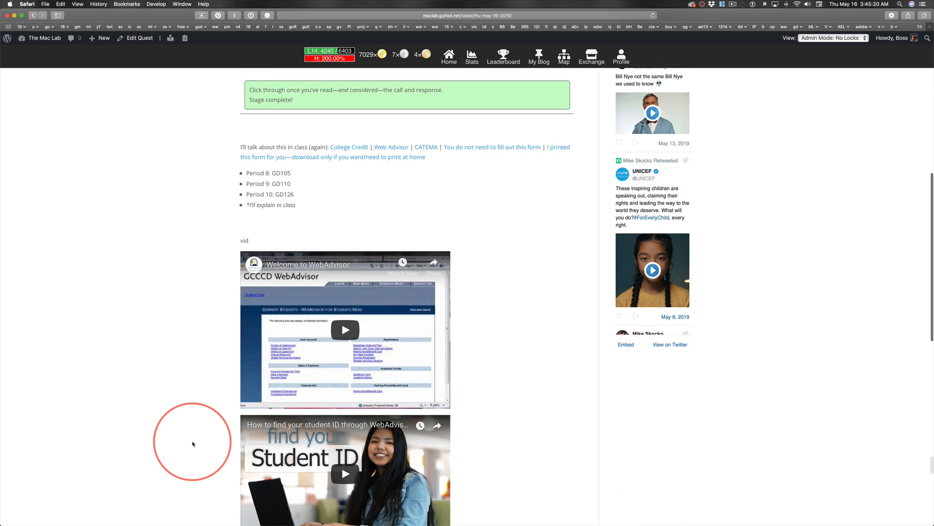
pyautogui.scroll(-3)
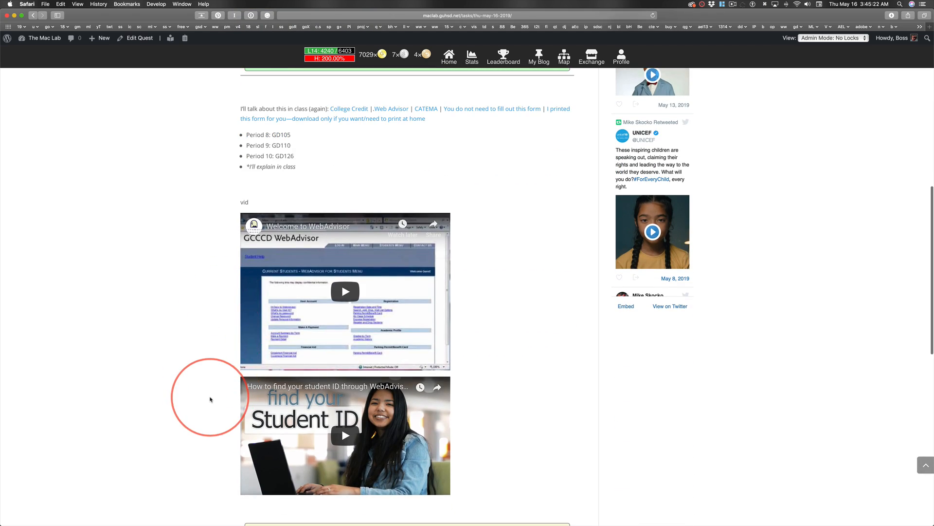
pyautogui.moveTo(283, 395)
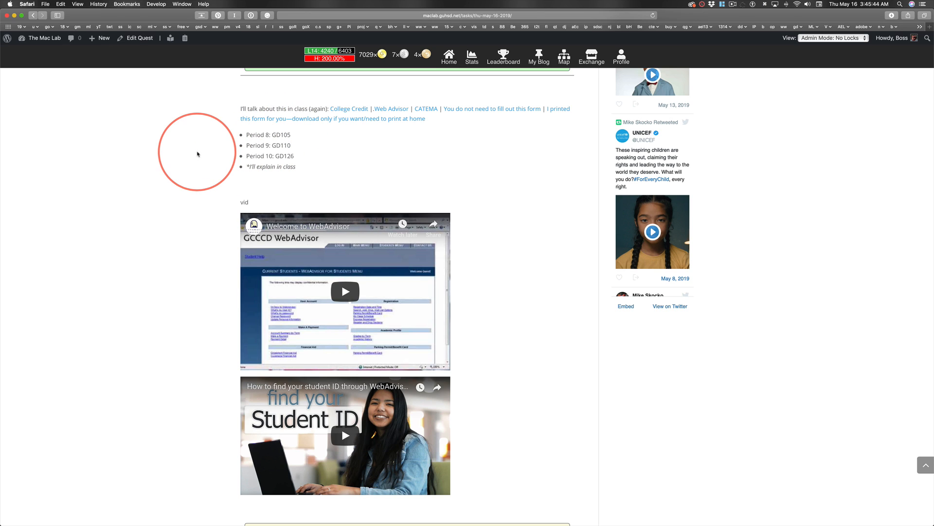
pyautogui.moveTo(192, 150)
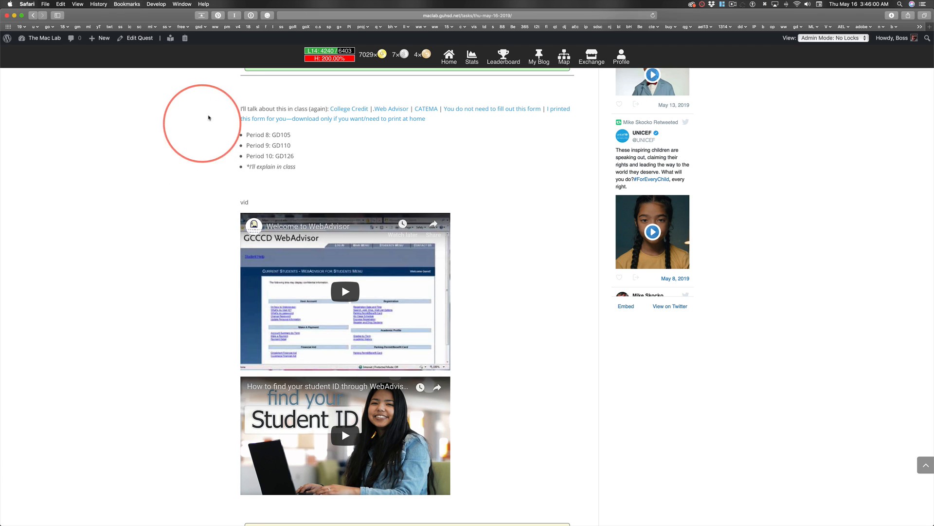
pyautogui.moveTo(438, 109)
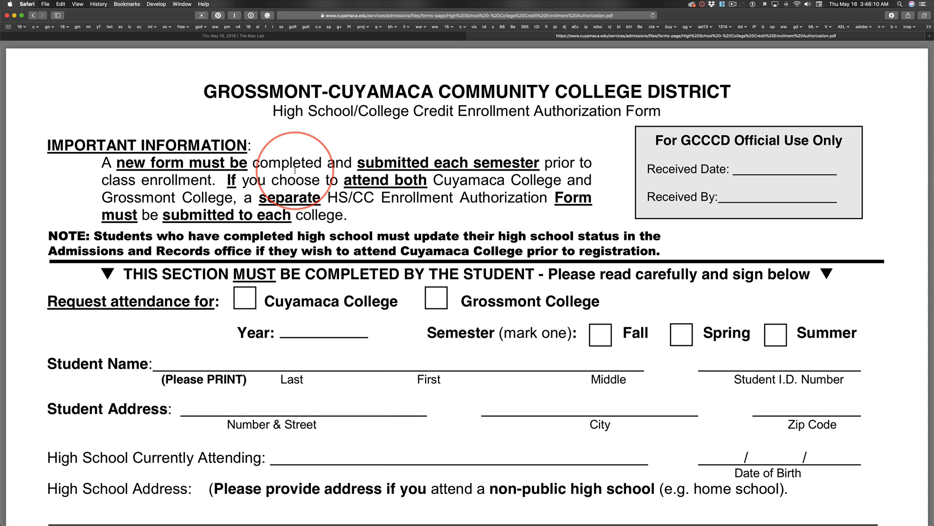
pyautogui.moveTo(411, 216)
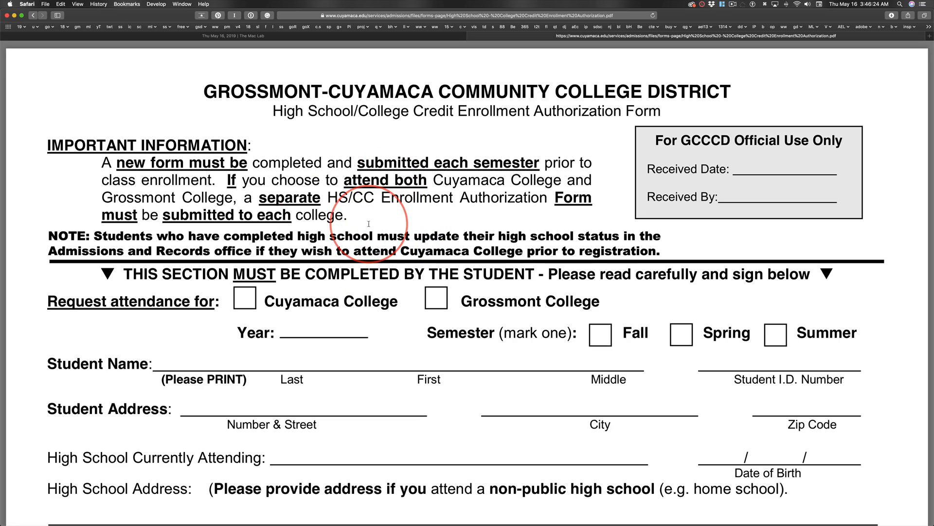
# Scroll the page to reach the Cuyamaca enrollment authorization form PDF link.
pyautogui.scroll(-3)
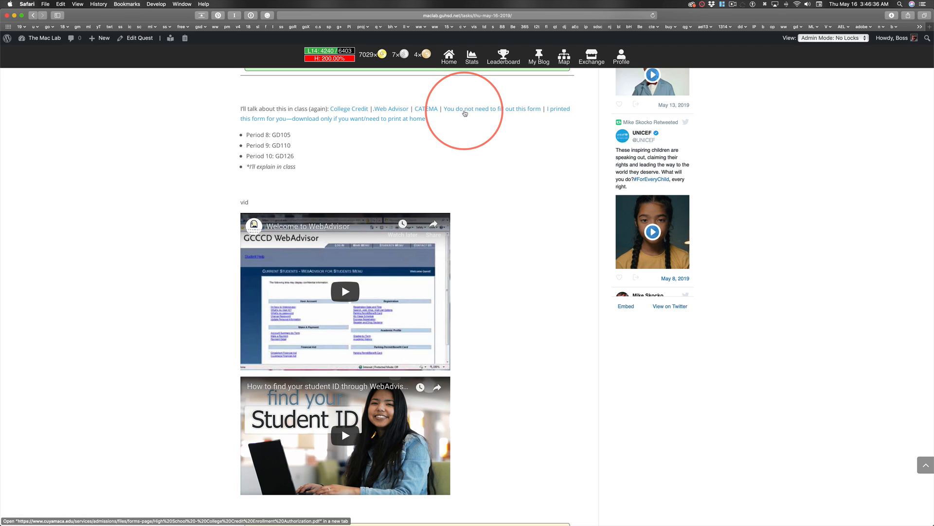
pyautogui.moveTo(561, 112)
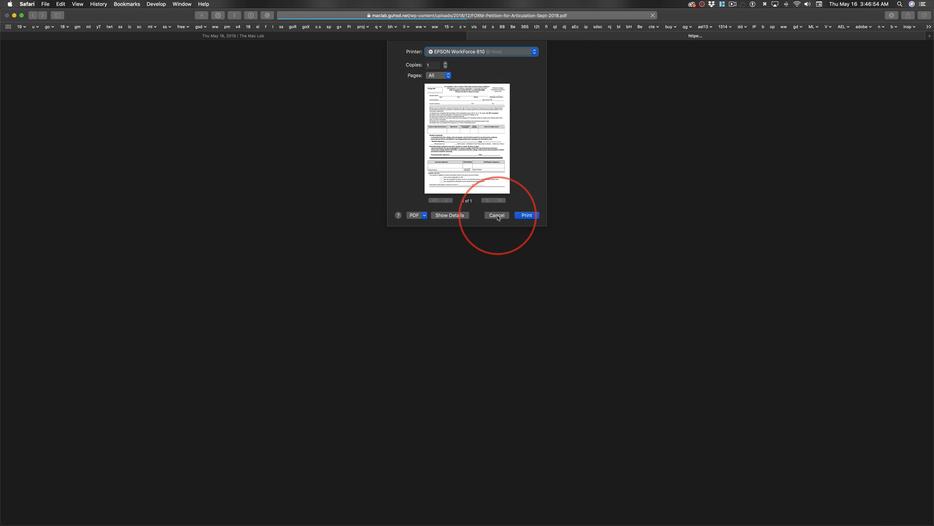
# Cancel the print prompt for the Student Petition for Articulated Credit PDF.
pyautogui.click(497, 215)
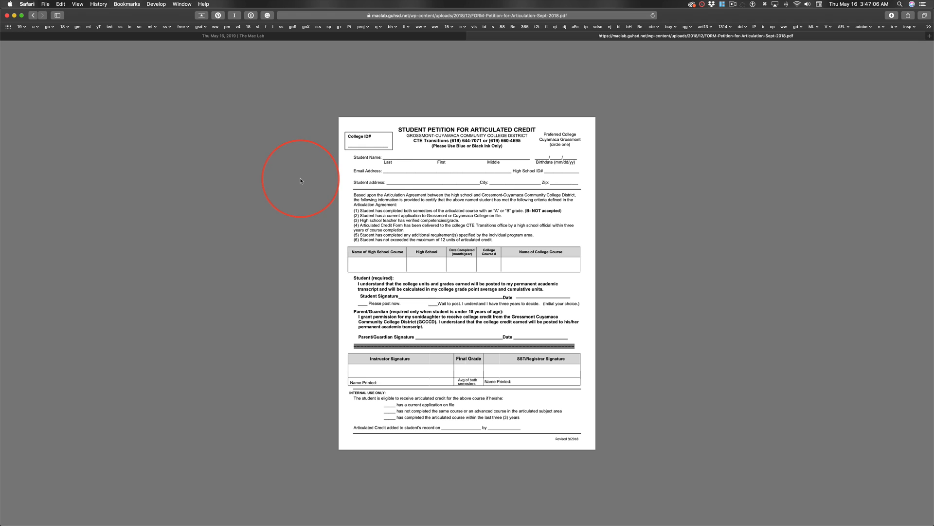
pyautogui.click(426, 264)
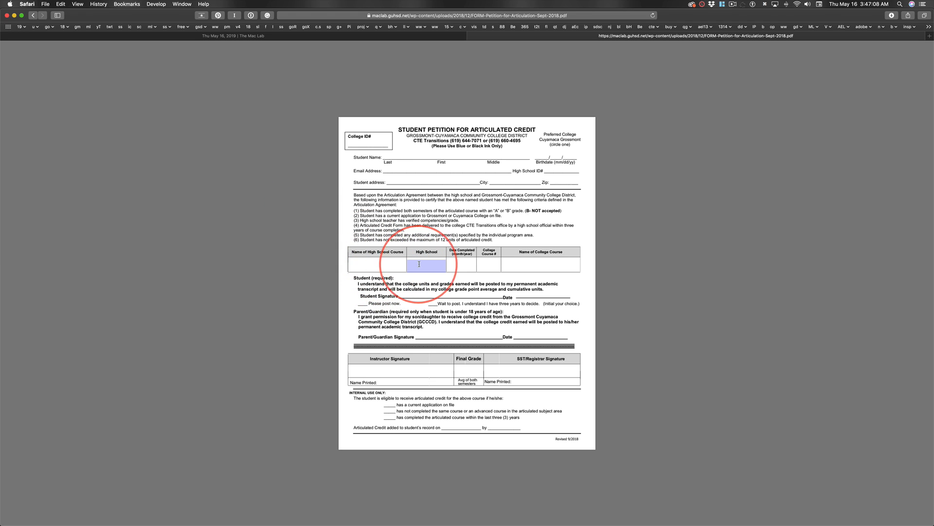
pyautogui.click(489, 264)
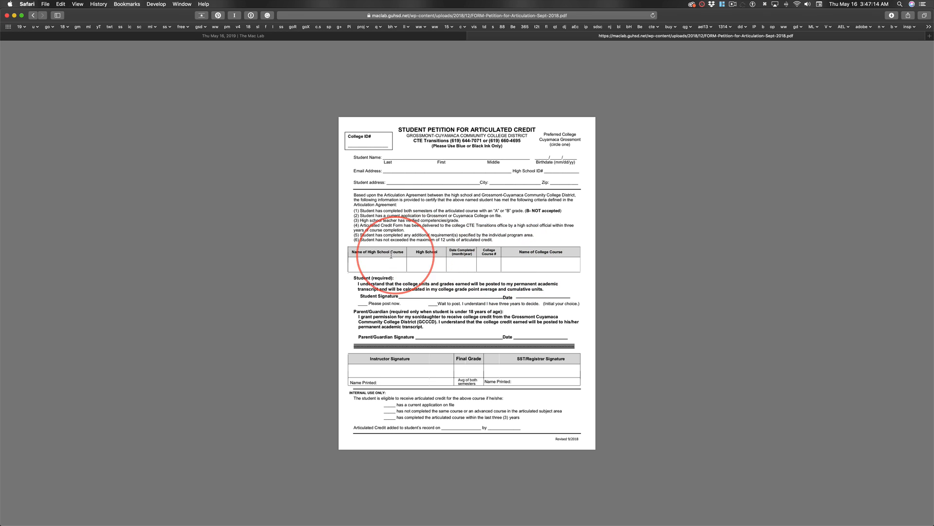
pyautogui.click(377, 264)
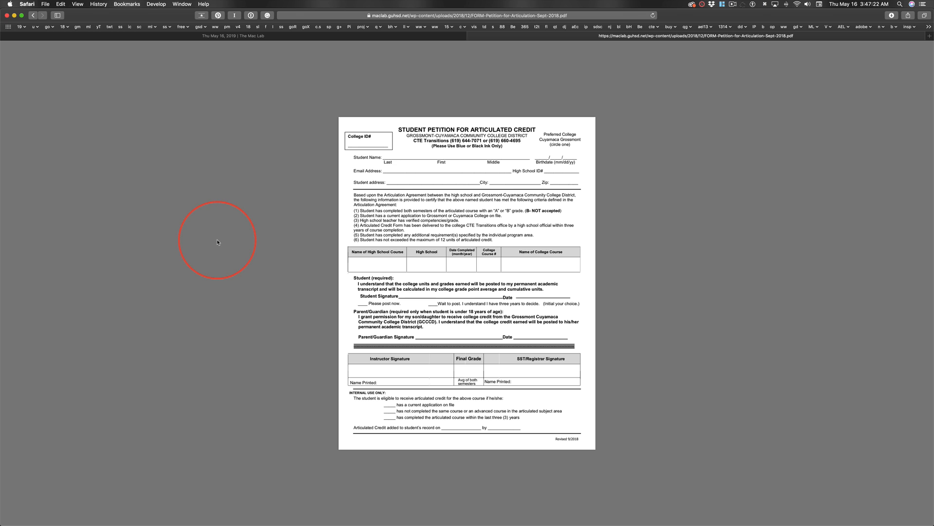
pyautogui.click(488, 265)
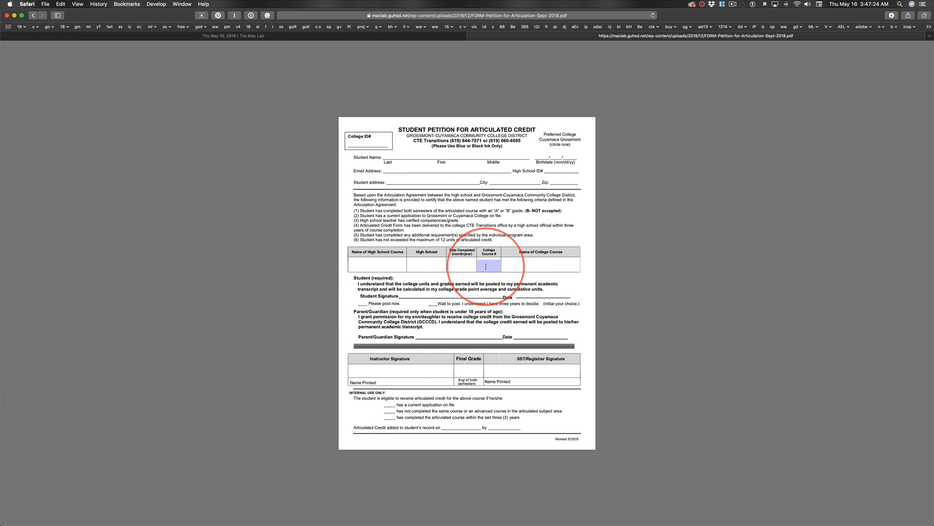